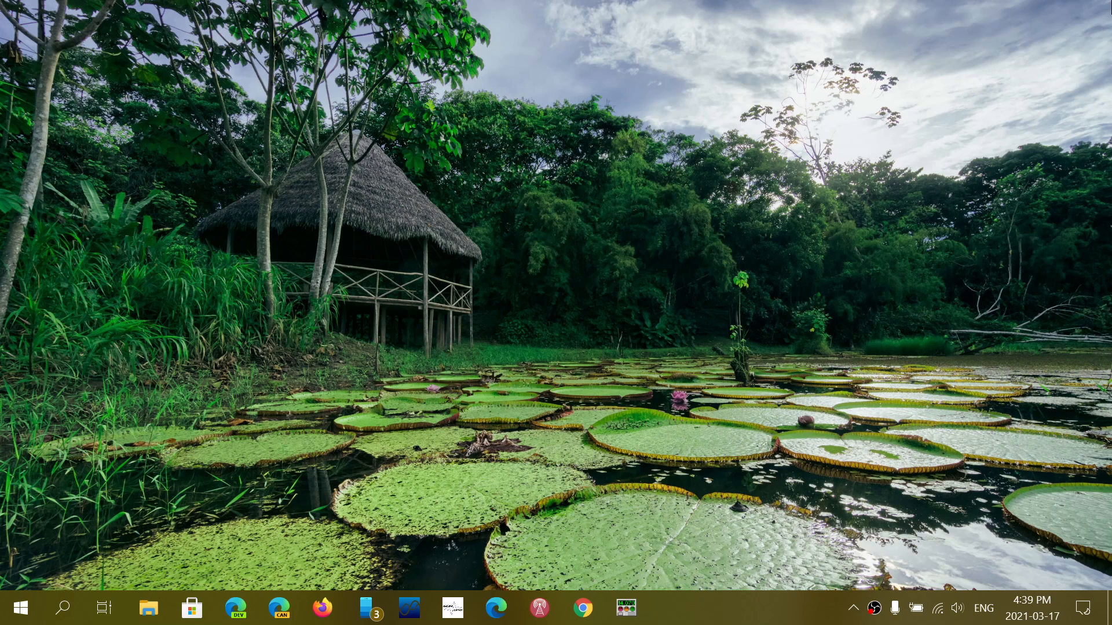
pyautogui.moveTo(518, 408)
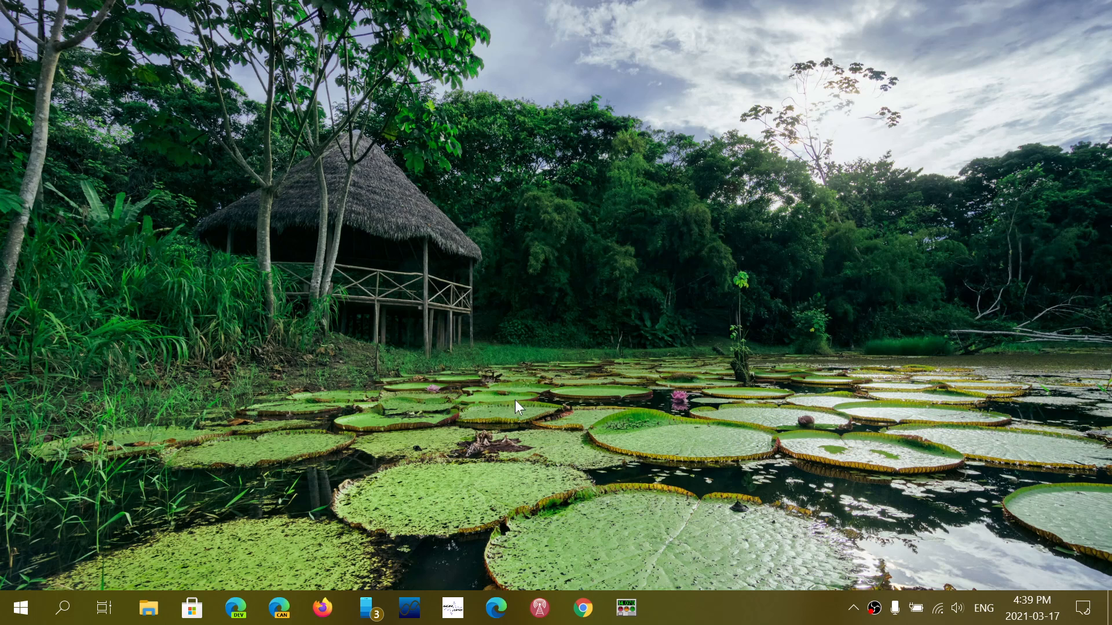
pyautogui.moveTo(496, 607)
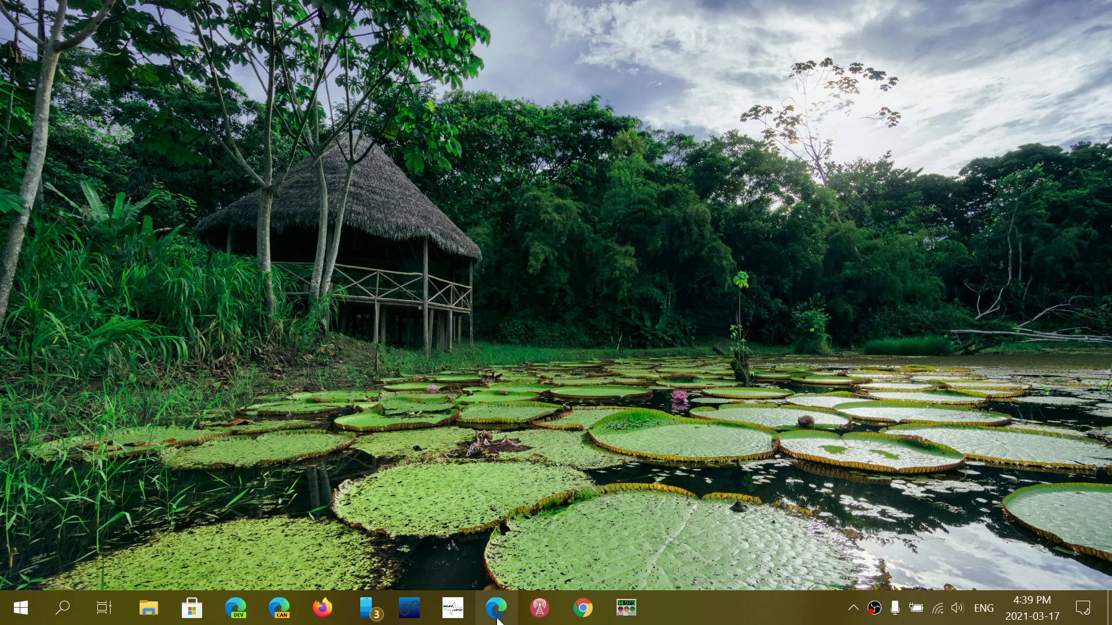
# Step: Launch Edge from the taskbar and open the Settings and more menu
pyautogui.click(496, 607)
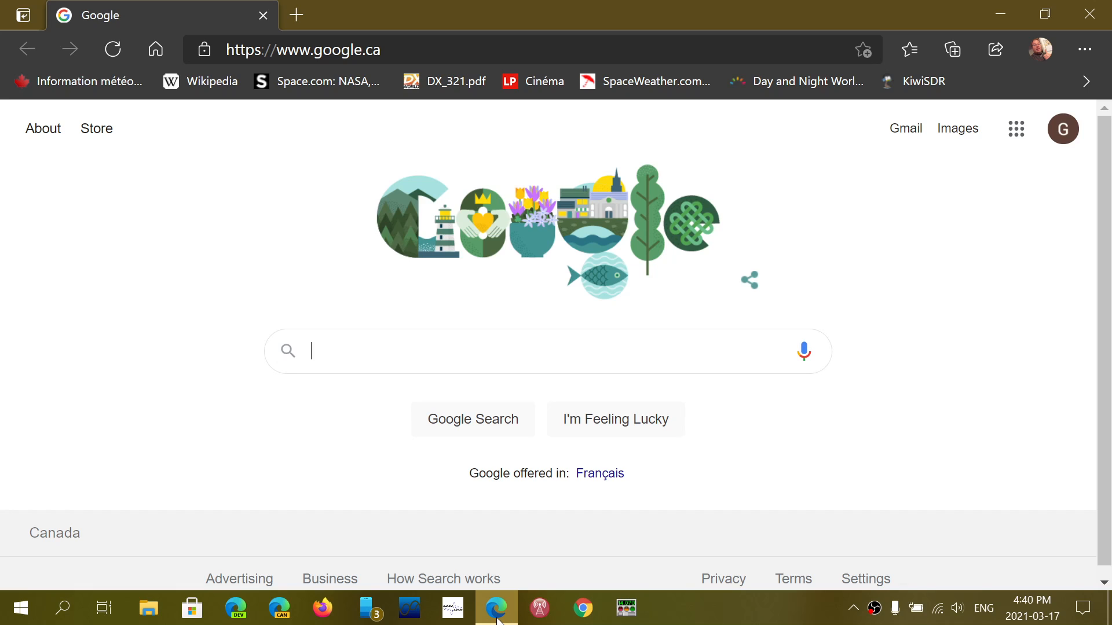
pyautogui.moveTo(856, 207)
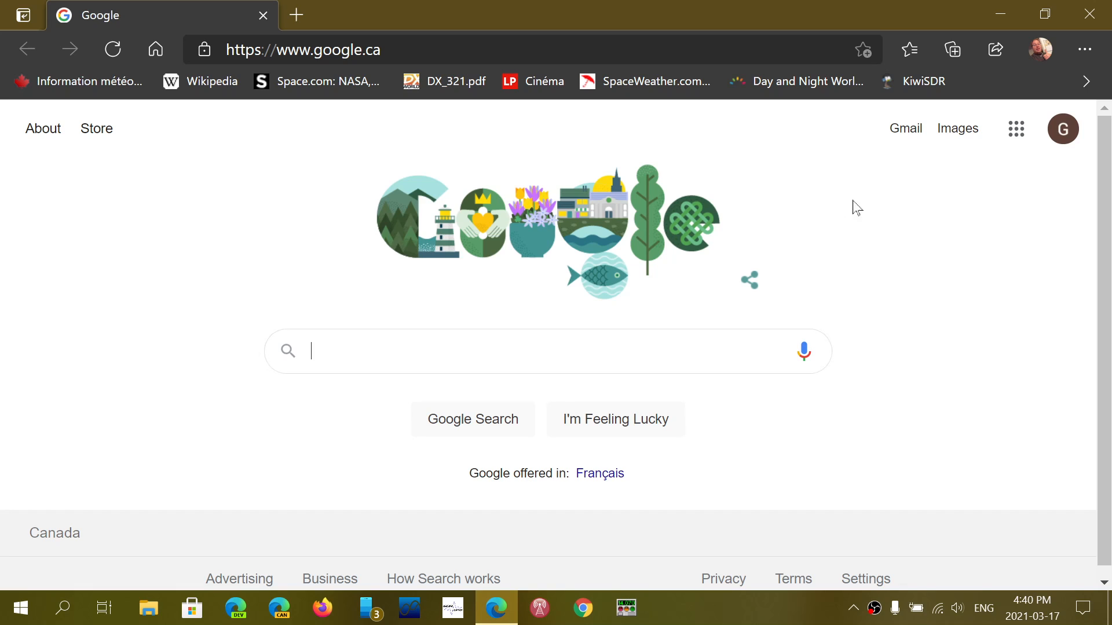
pyautogui.moveTo(1084, 48)
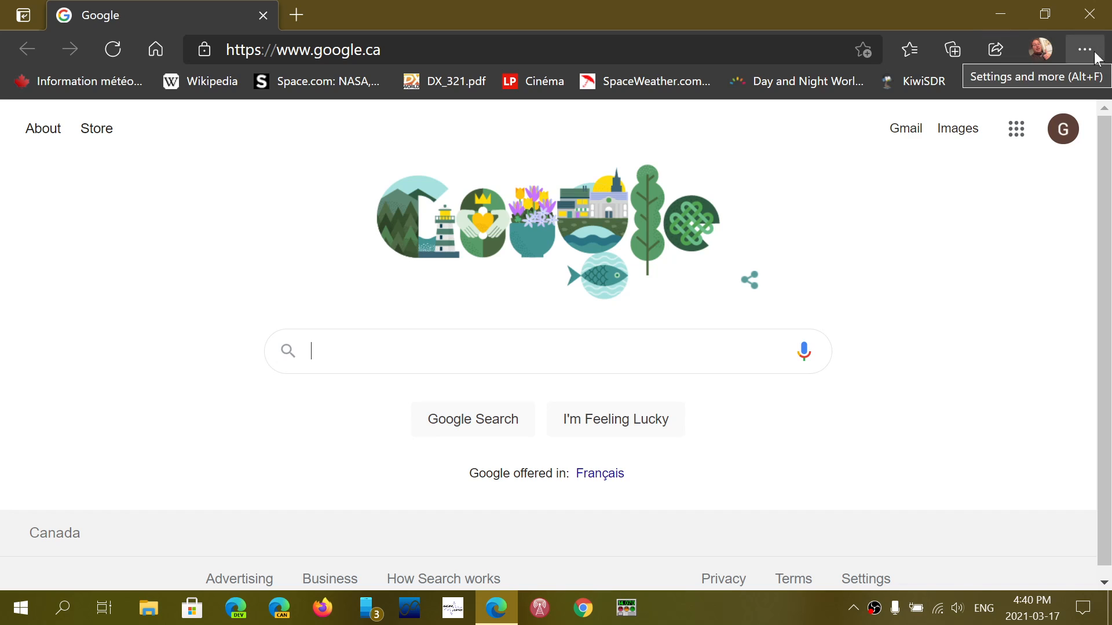
pyautogui.click(1083, 50)
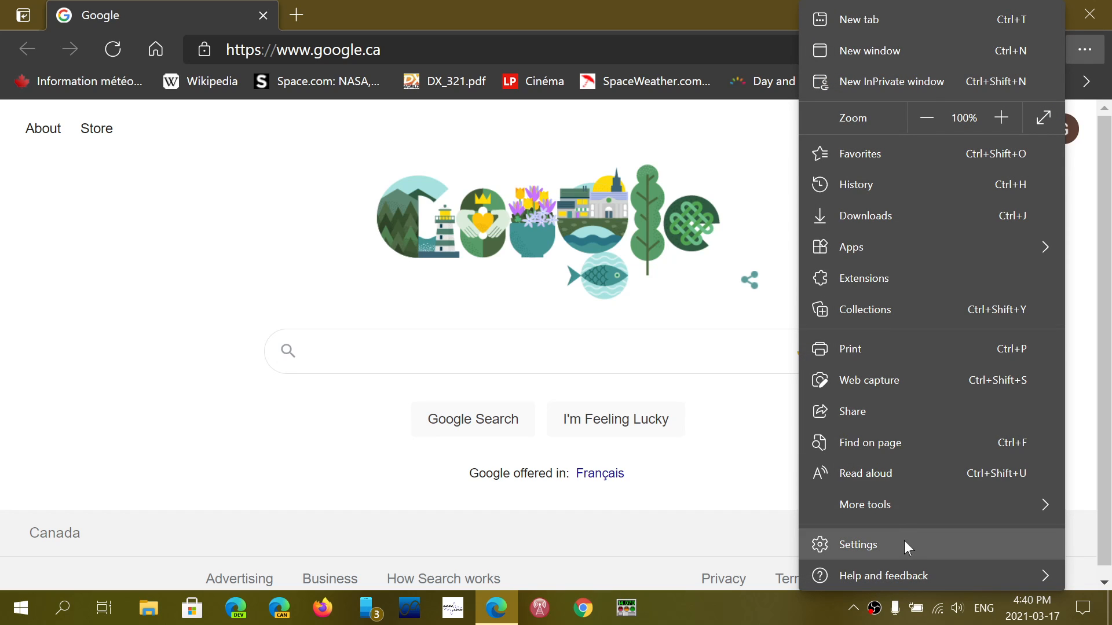
# Step: Go to Settings > Privacy, search, and services and scroll to tracking prevention
pyautogui.click(857, 544)
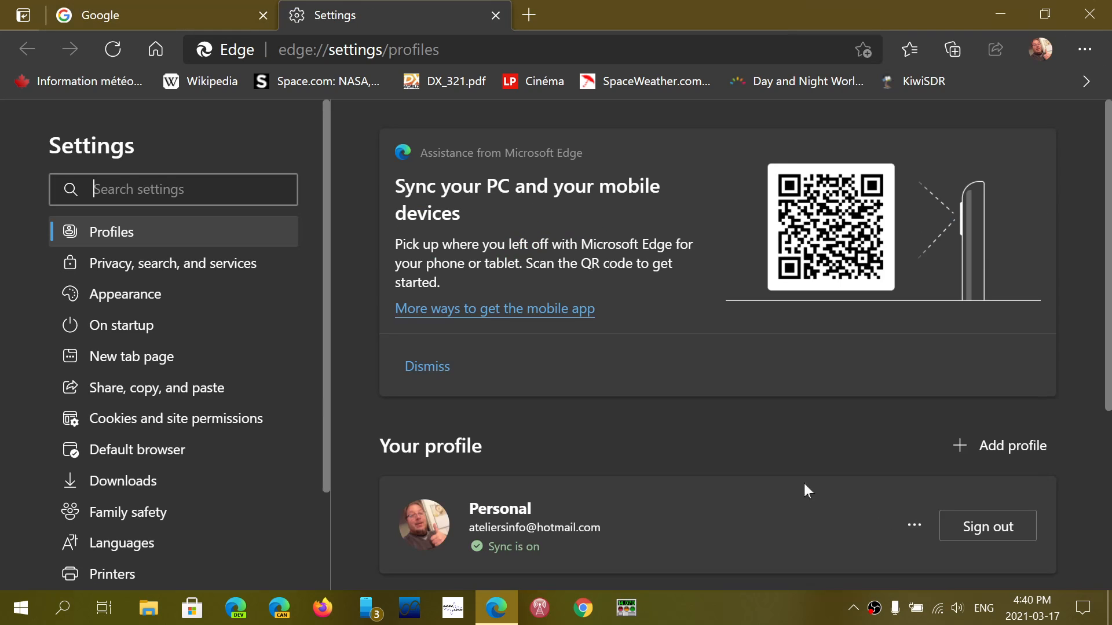
pyautogui.moveTo(244, 293)
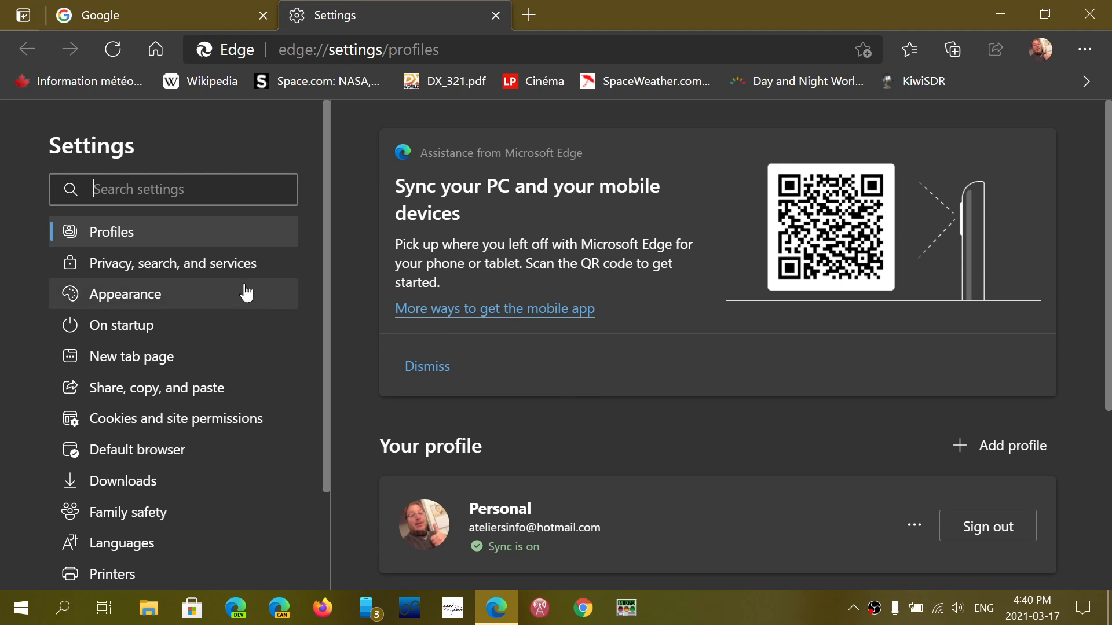
pyautogui.click(172, 262)
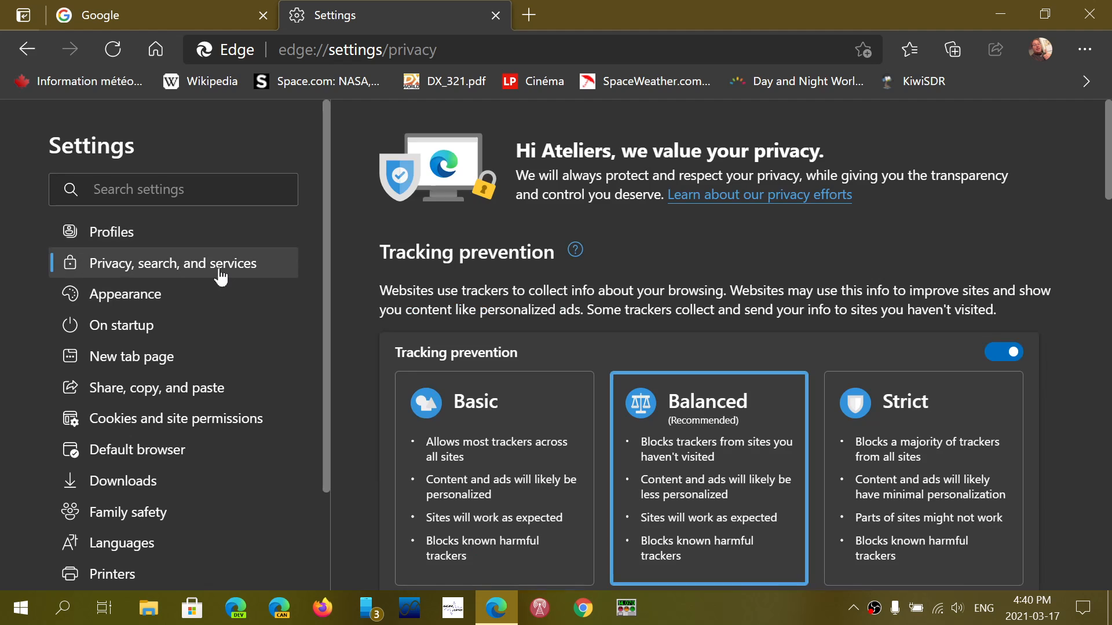
pyautogui.moveTo(677, 439)
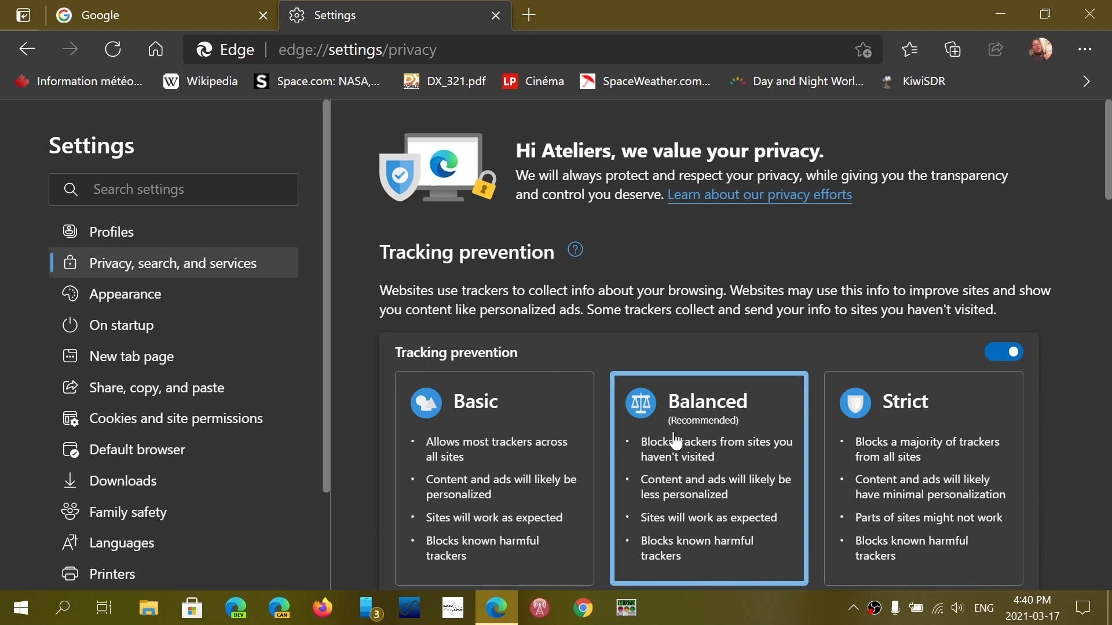
pyautogui.scroll(-3)
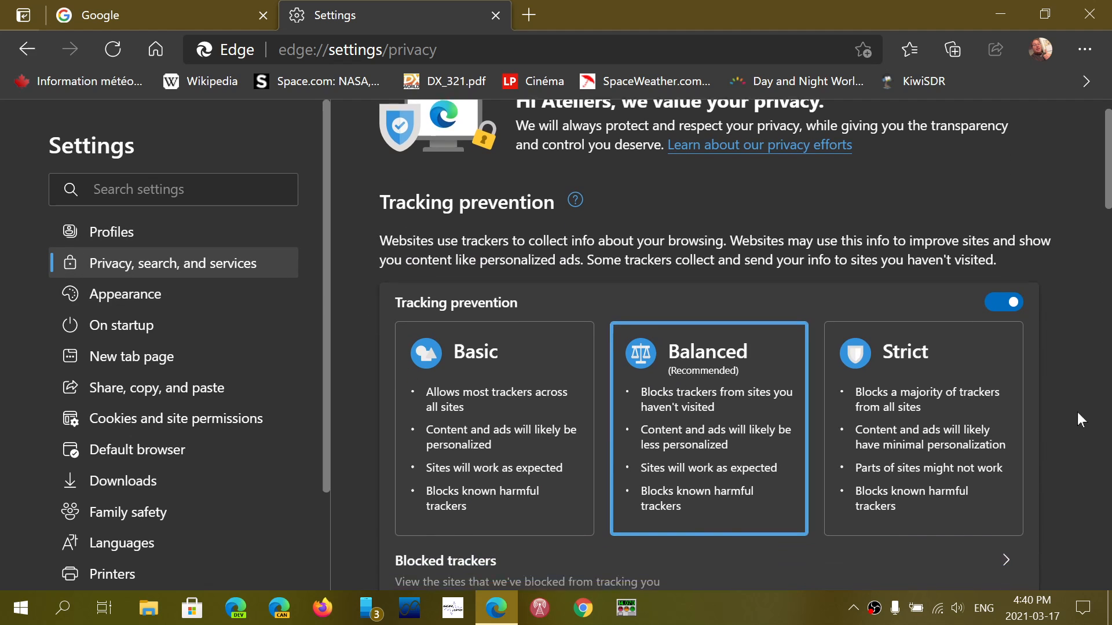
pyautogui.scroll(-3)
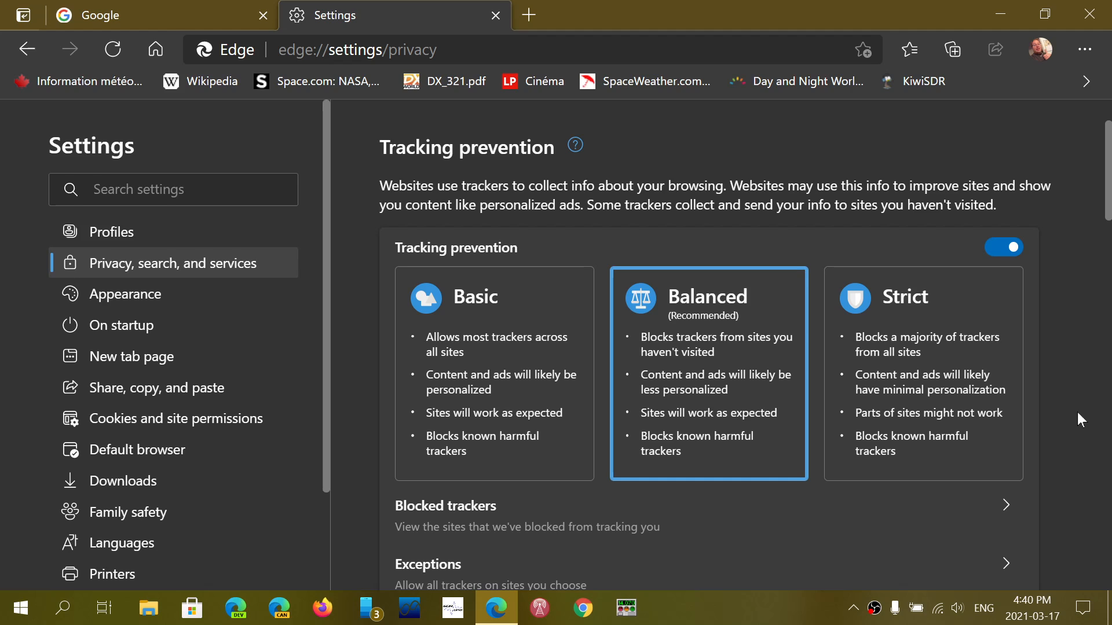
pyautogui.moveTo(648, 458)
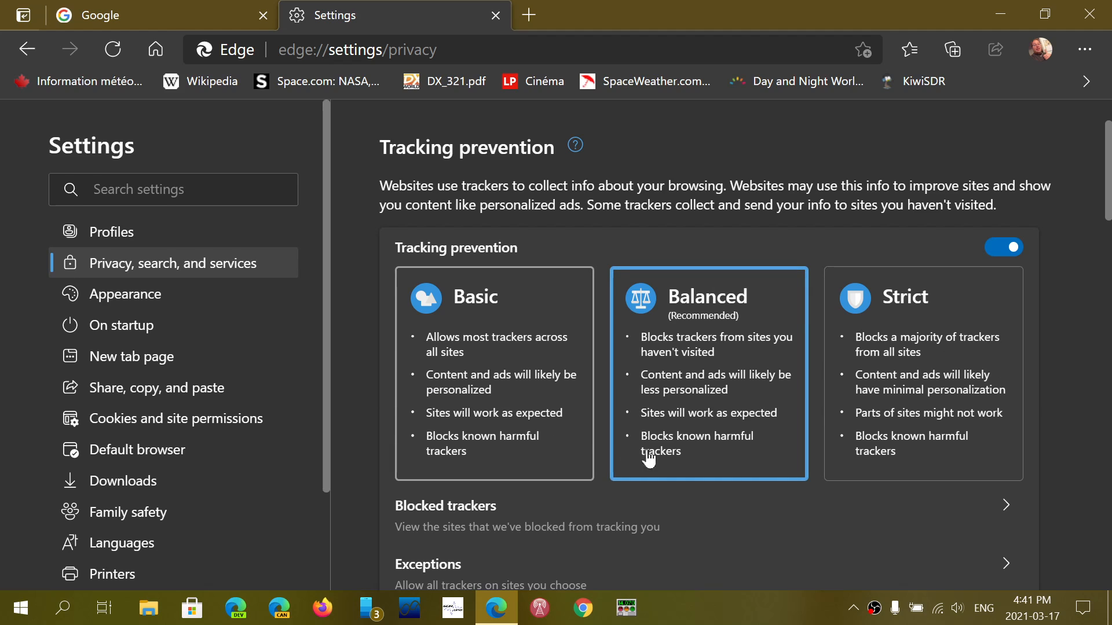
pyautogui.moveTo(837, 545)
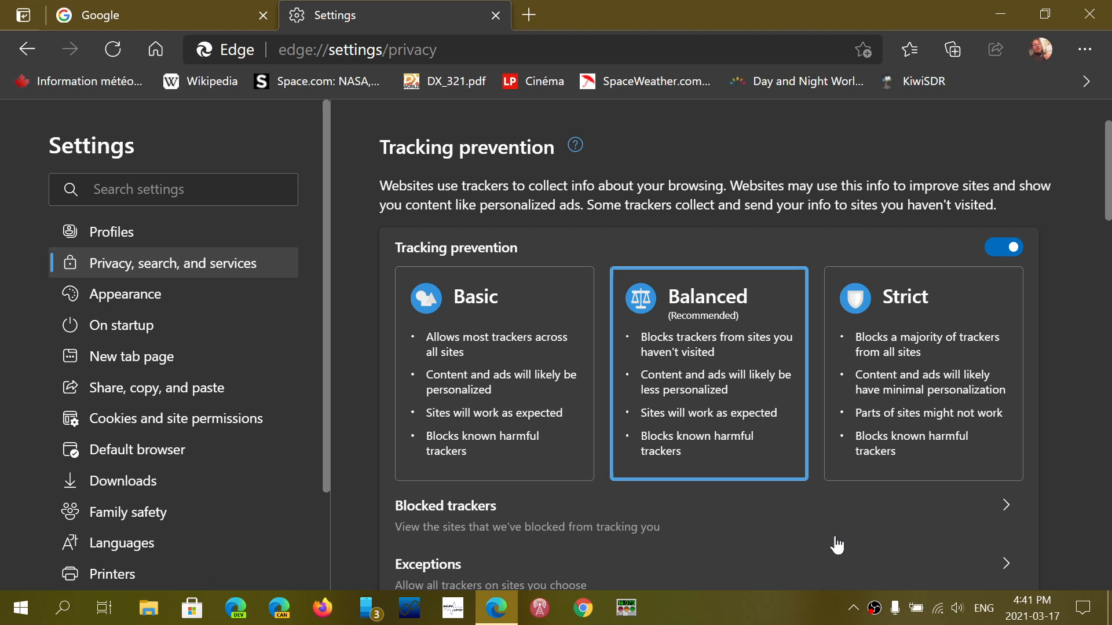
pyautogui.moveTo(913, 397)
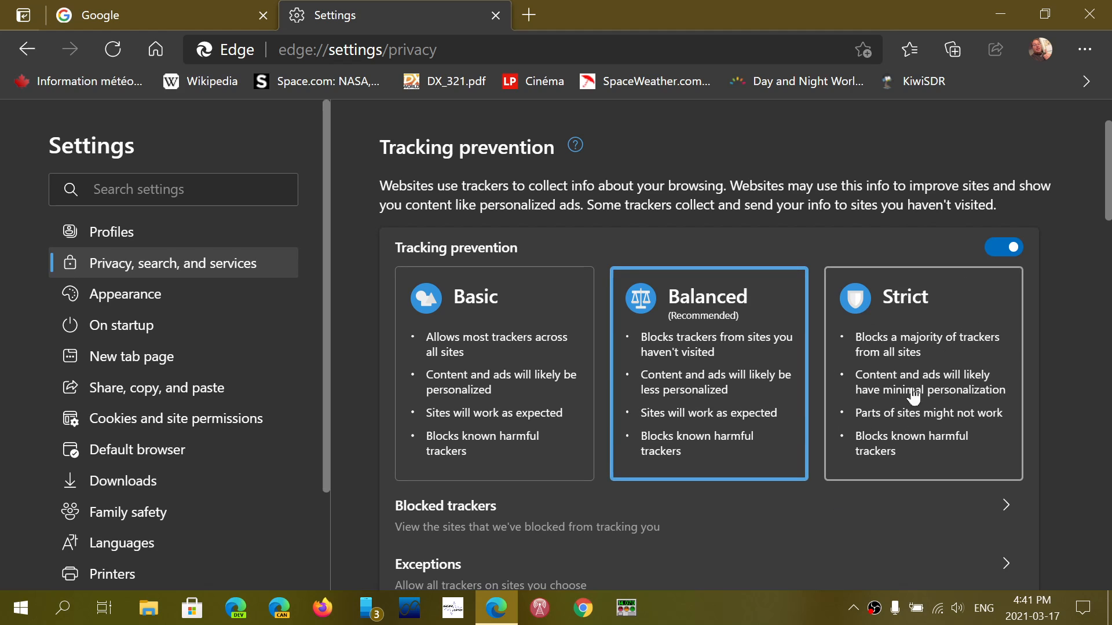
pyautogui.moveTo(1060, 346)
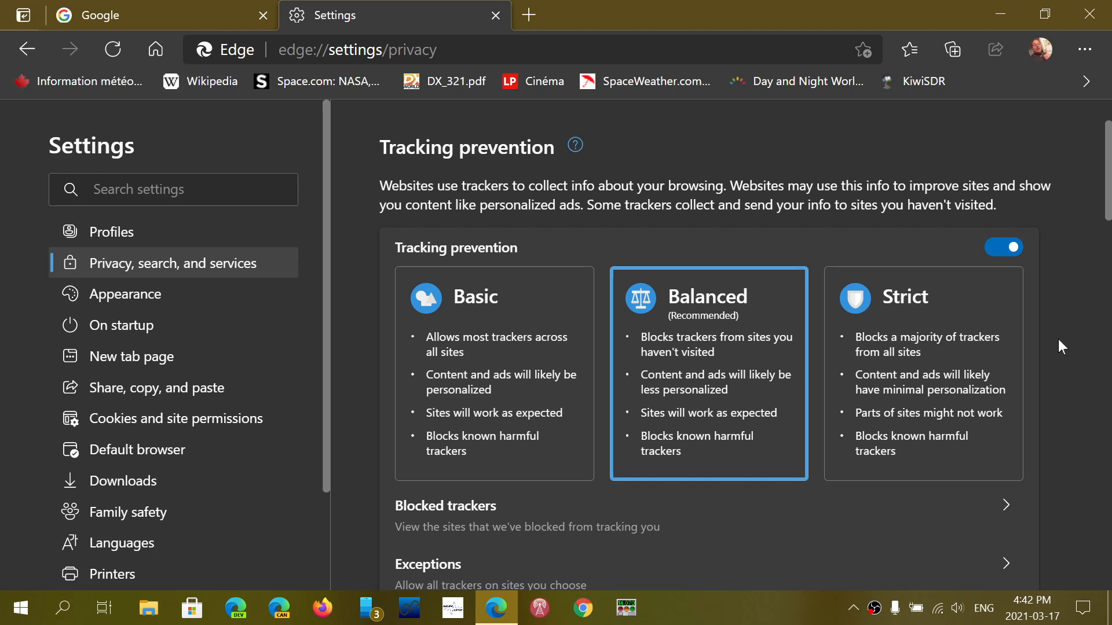
pyautogui.moveTo(1001, 253)
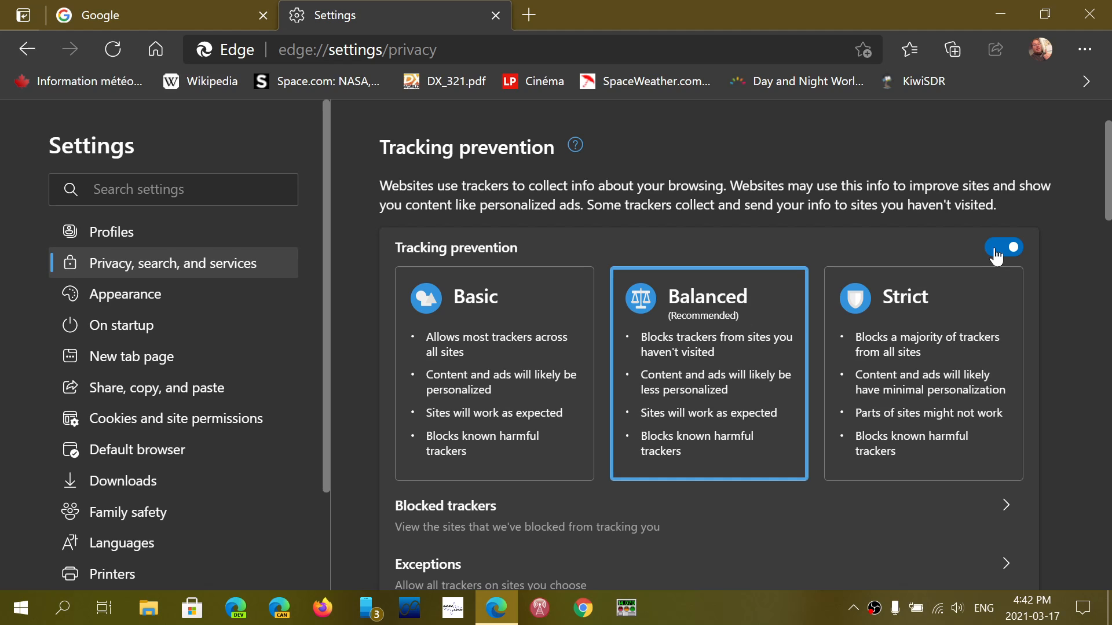
pyautogui.scroll(-3)
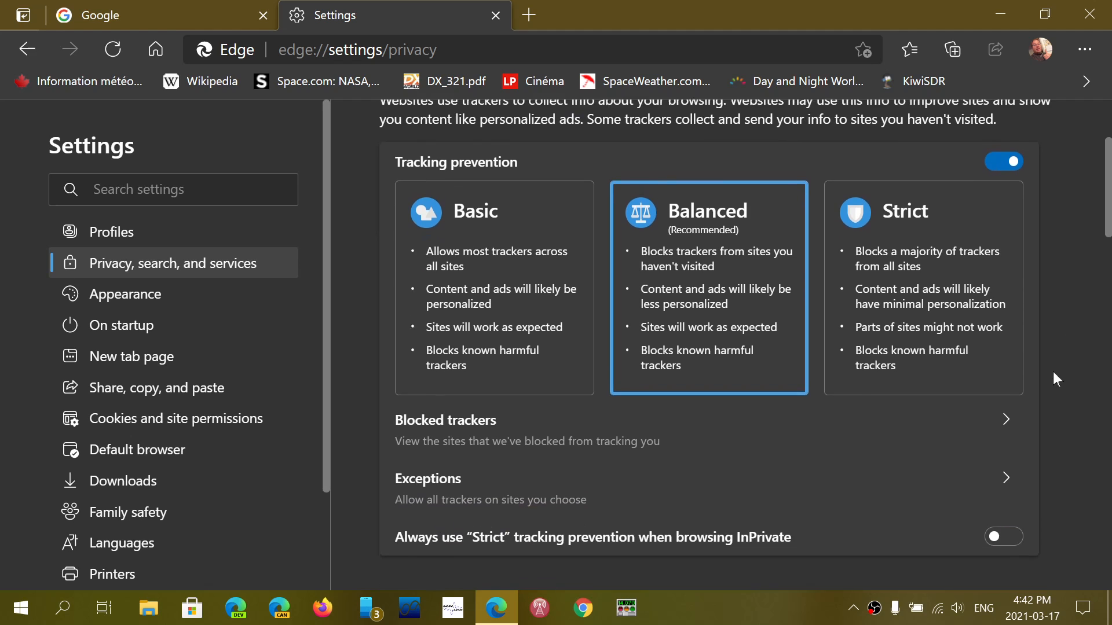
pyautogui.scroll(-3)
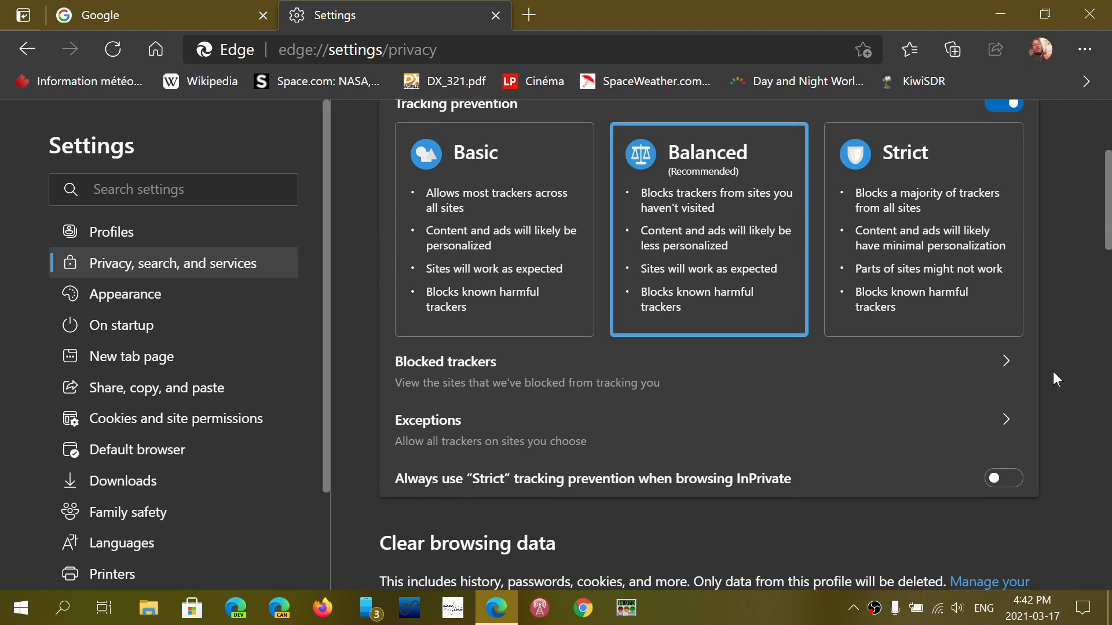
pyautogui.scroll(3)
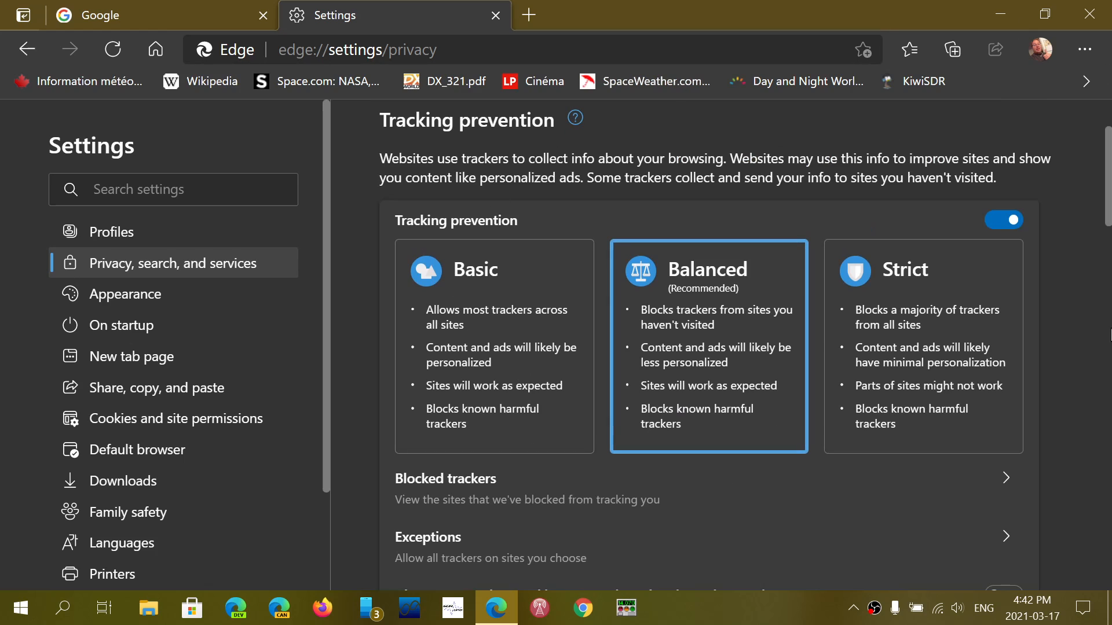
pyautogui.moveTo(1076, 457)
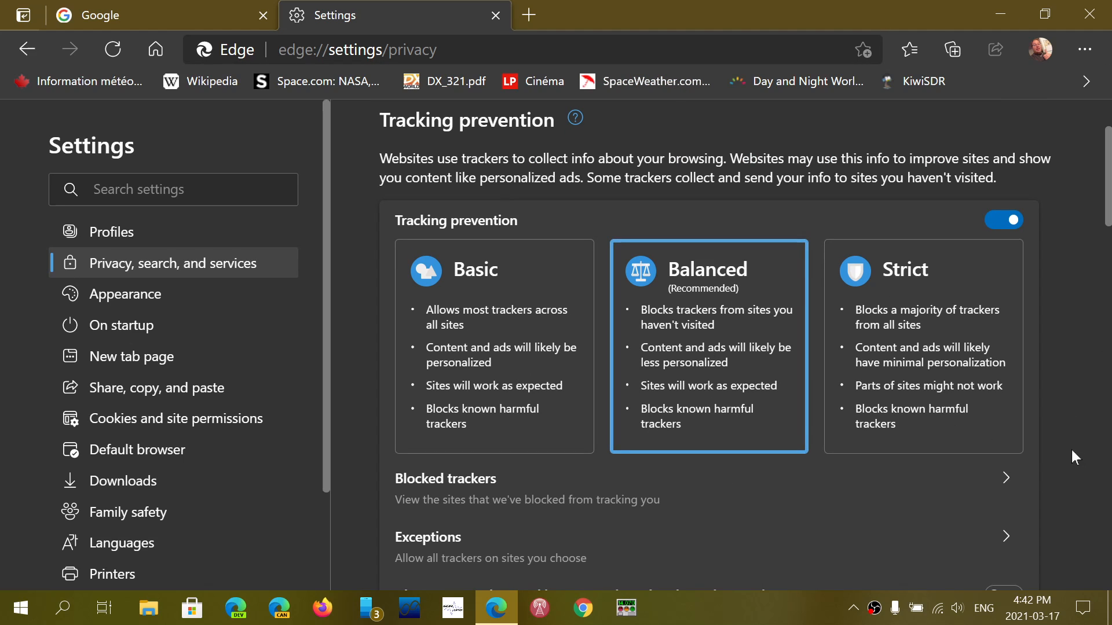
pyautogui.moveTo(1067, 405)
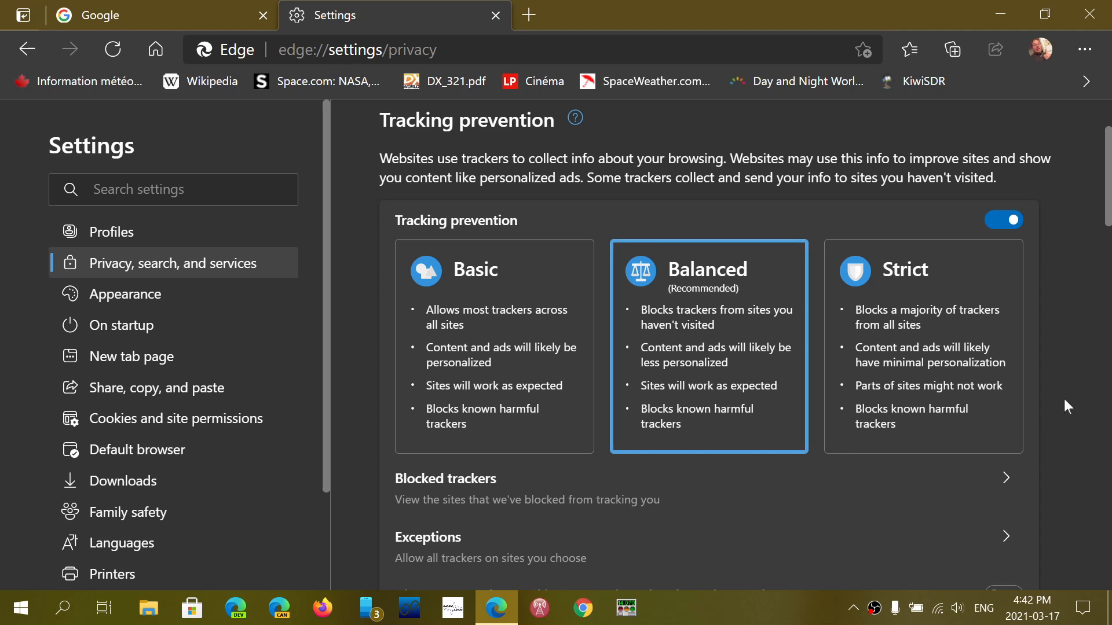
pyautogui.click(922, 347)
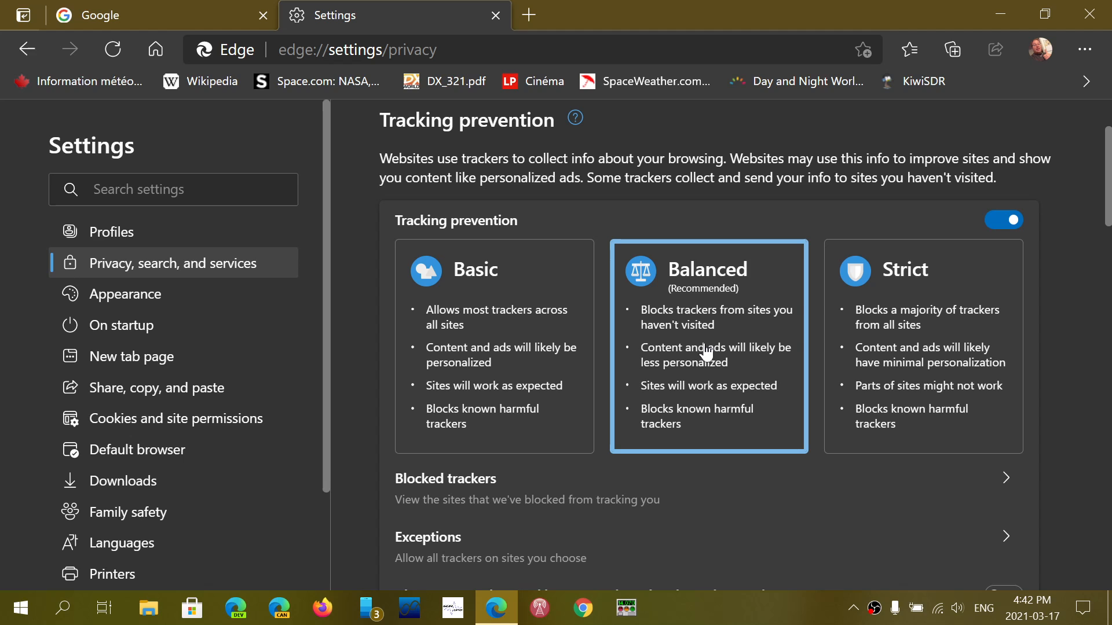
pyautogui.scroll(-3)
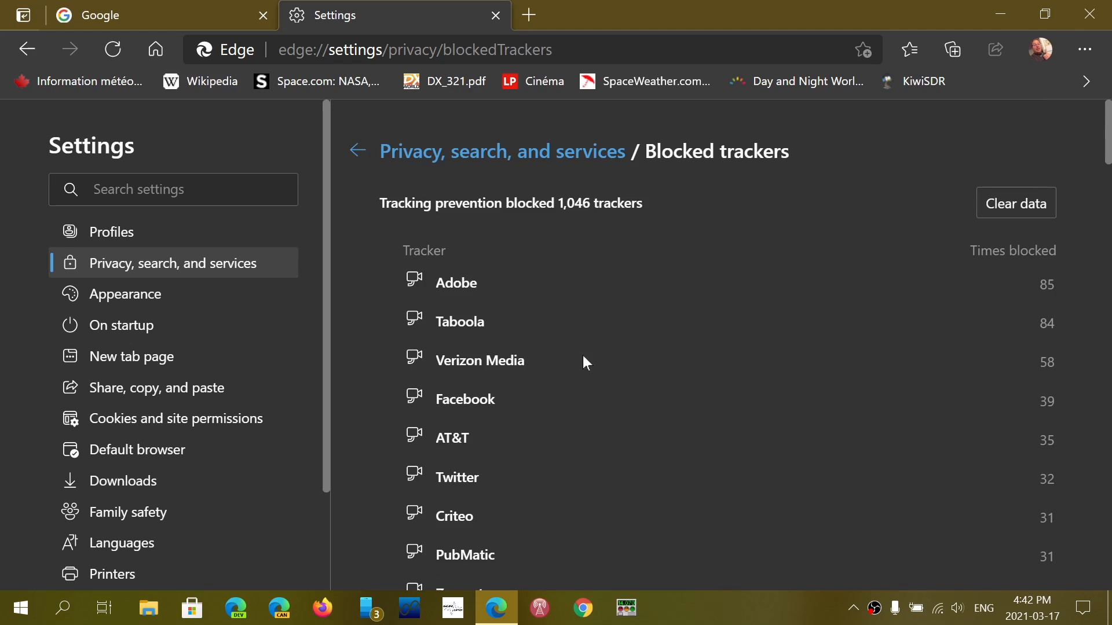
pyautogui.moveTo(874, 382)
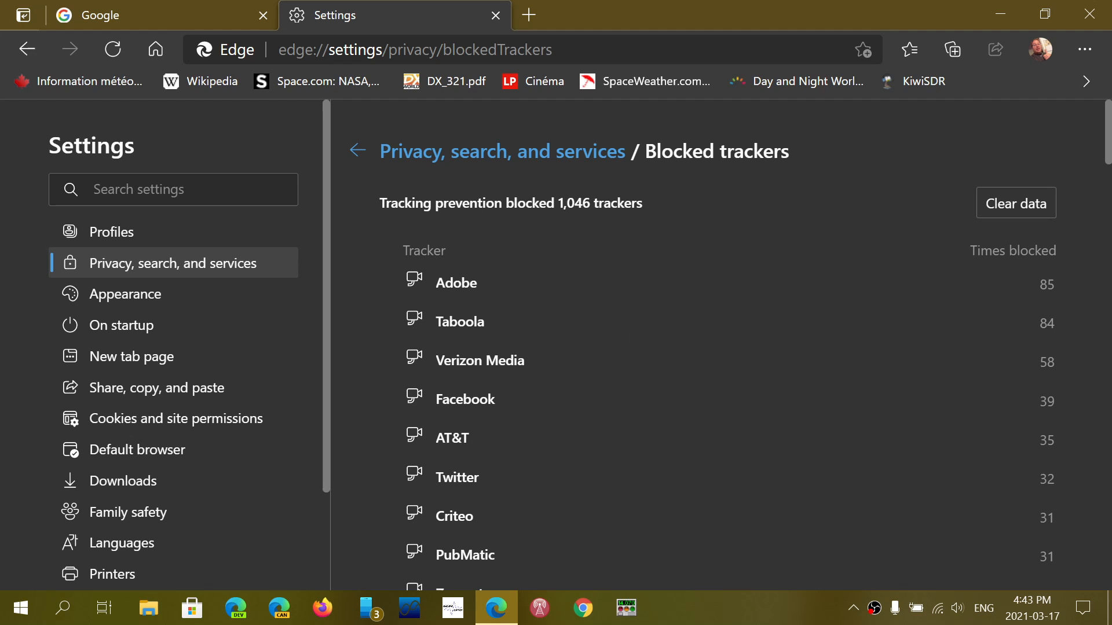
pyautogui.scroll(-3)
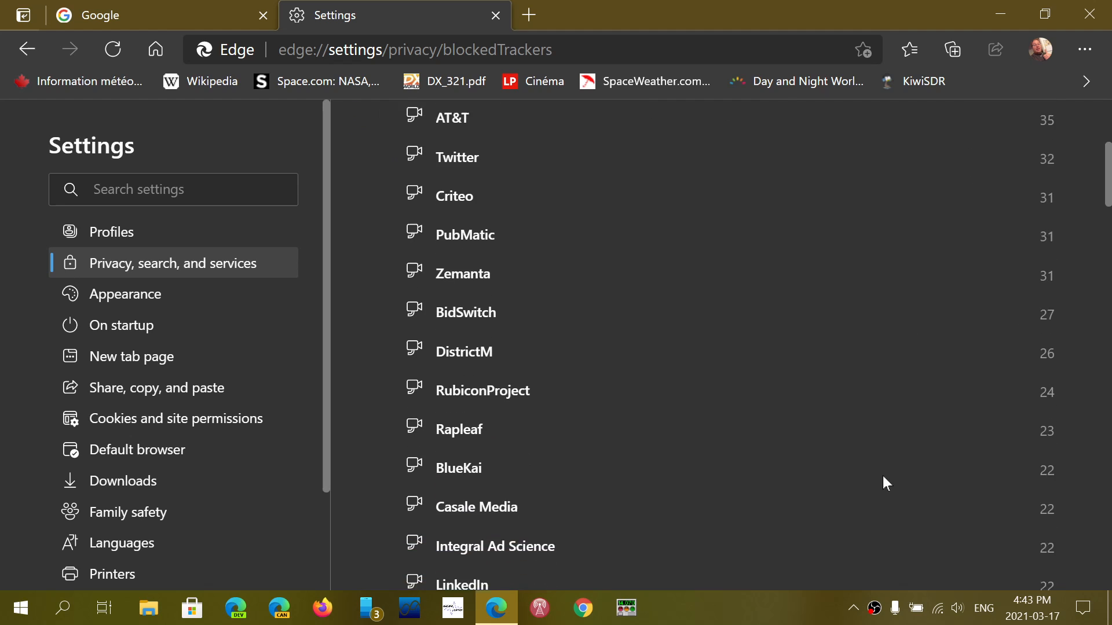
pyautogui.scroll(-3)
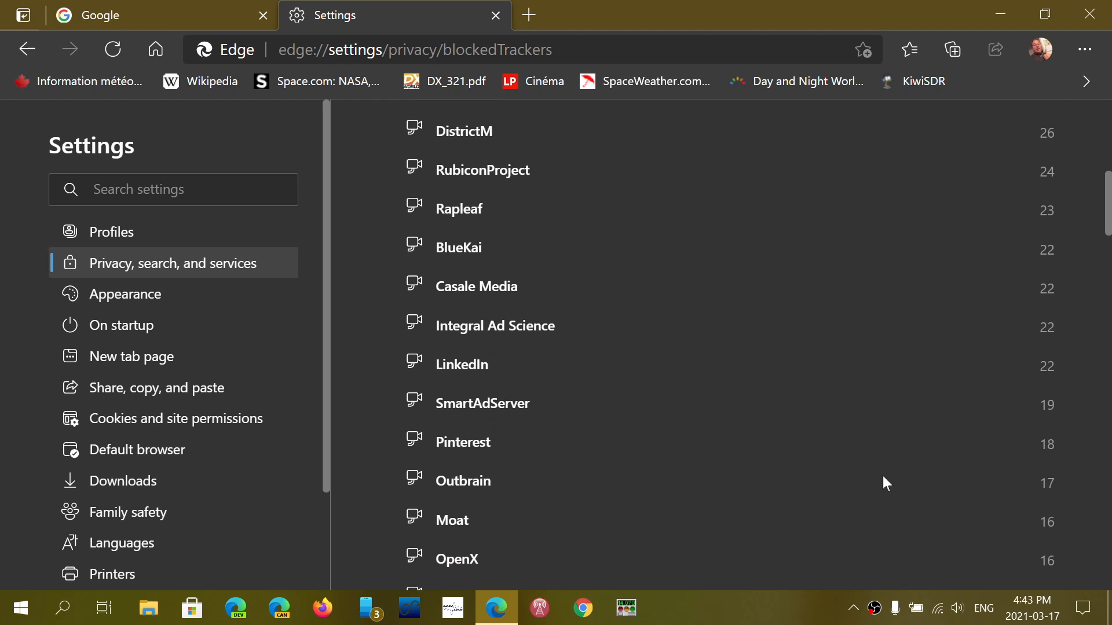
pyautogui.scroll(3)
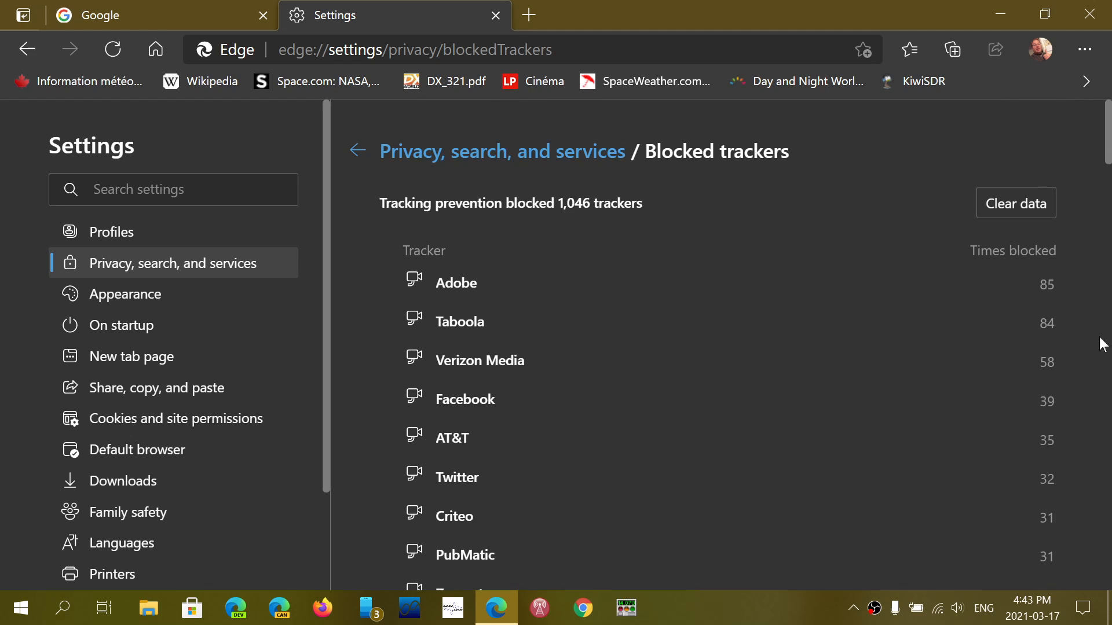
pyautogui.moveTo(952, 403)
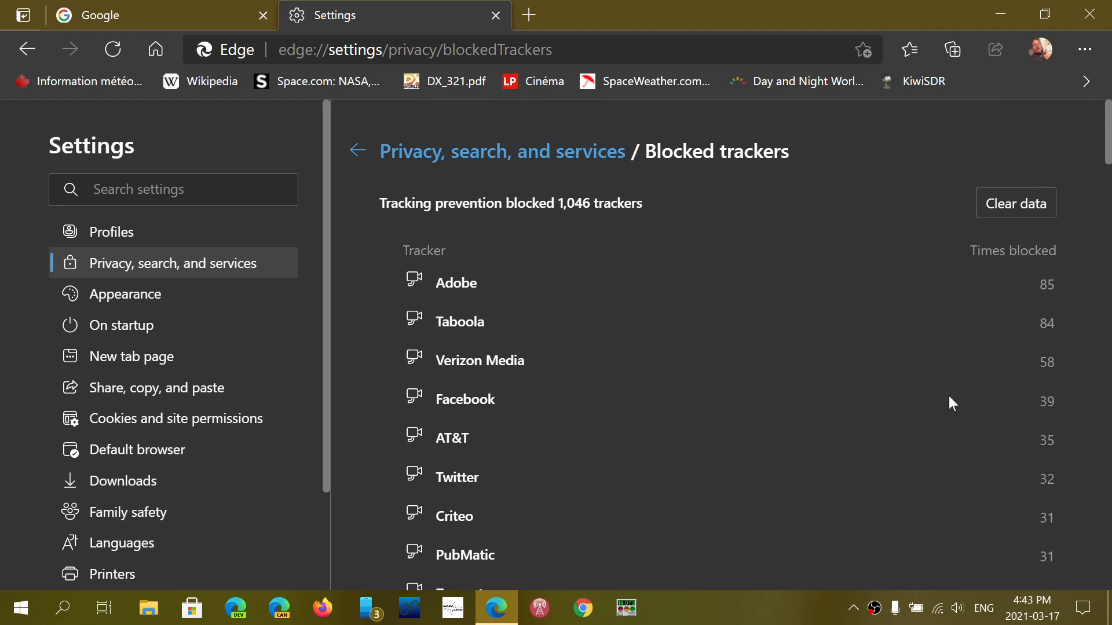
pyautogui.moveTo(731, 364)
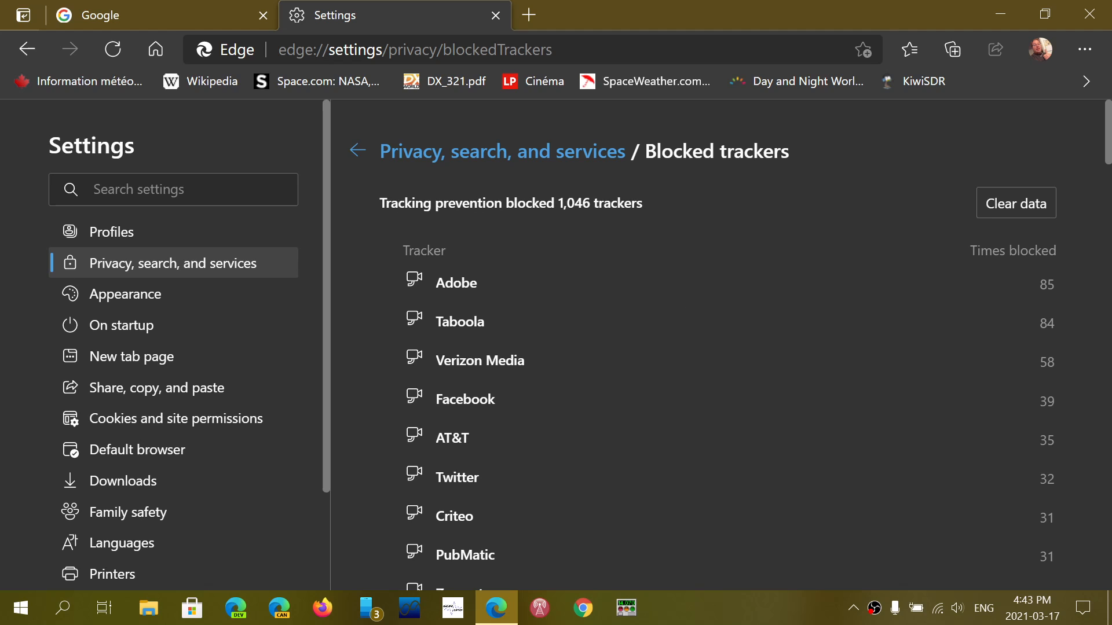
pyautogui.moveTo(694, 369)
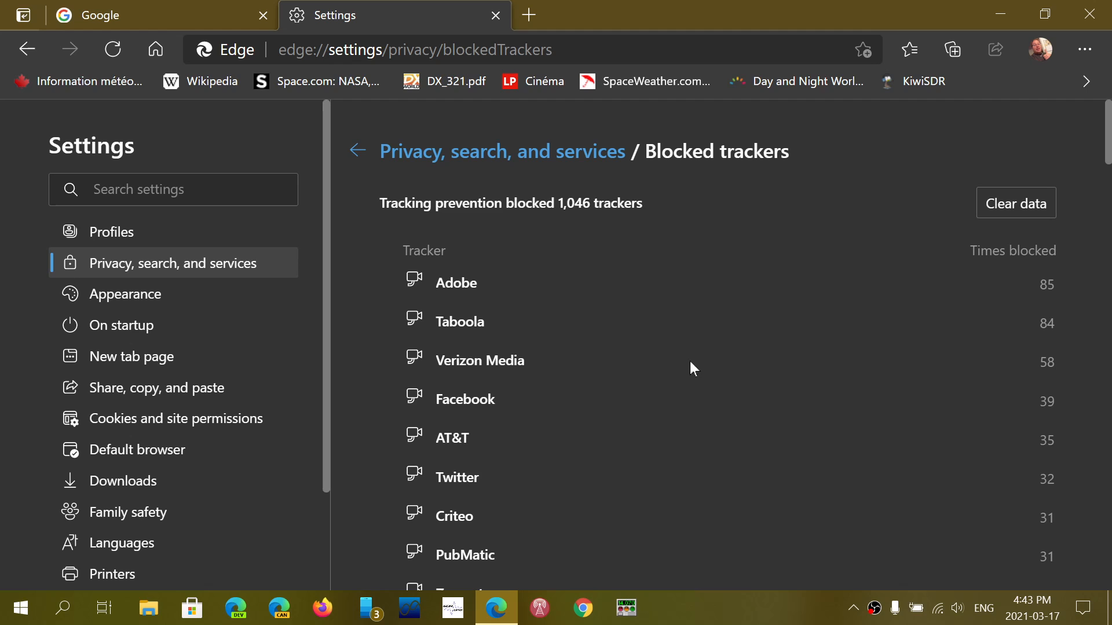
pyautogui.moveTo(358, 151)
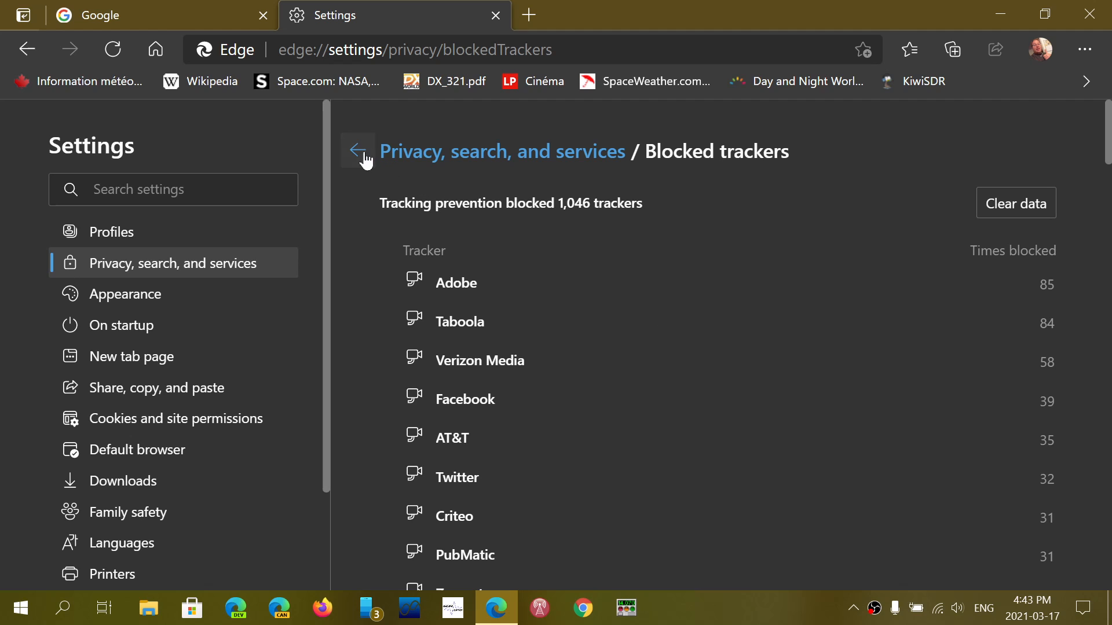
# Step: Return to Privacy, search, and services and select the Balanced tracking prevention card
pyautogui.click(358, 151)
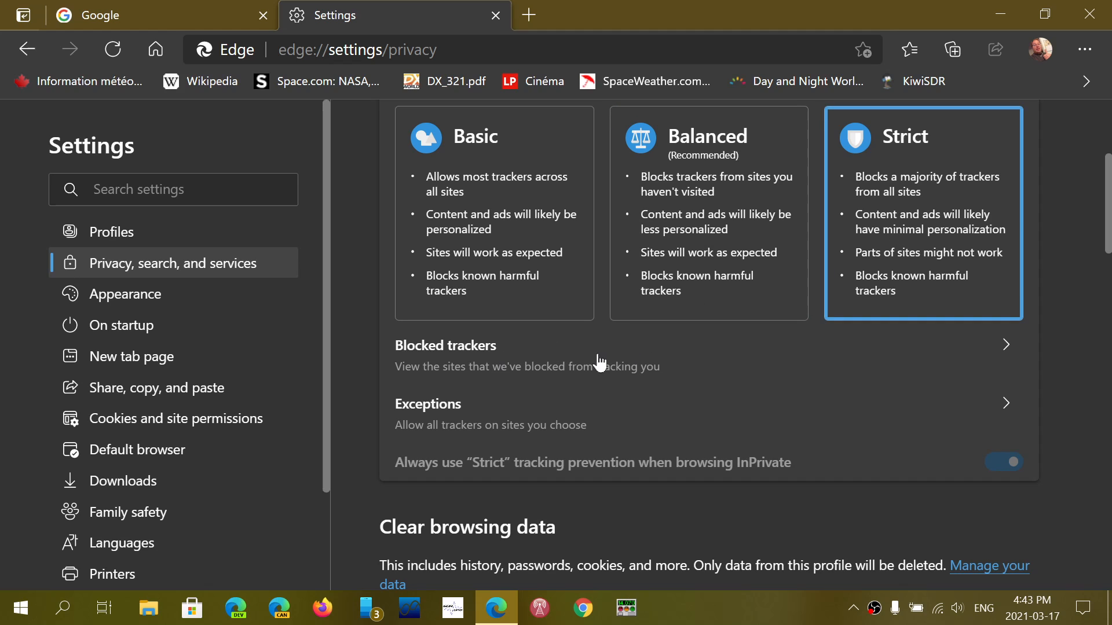
pyautogui.moveTo(717, 184)
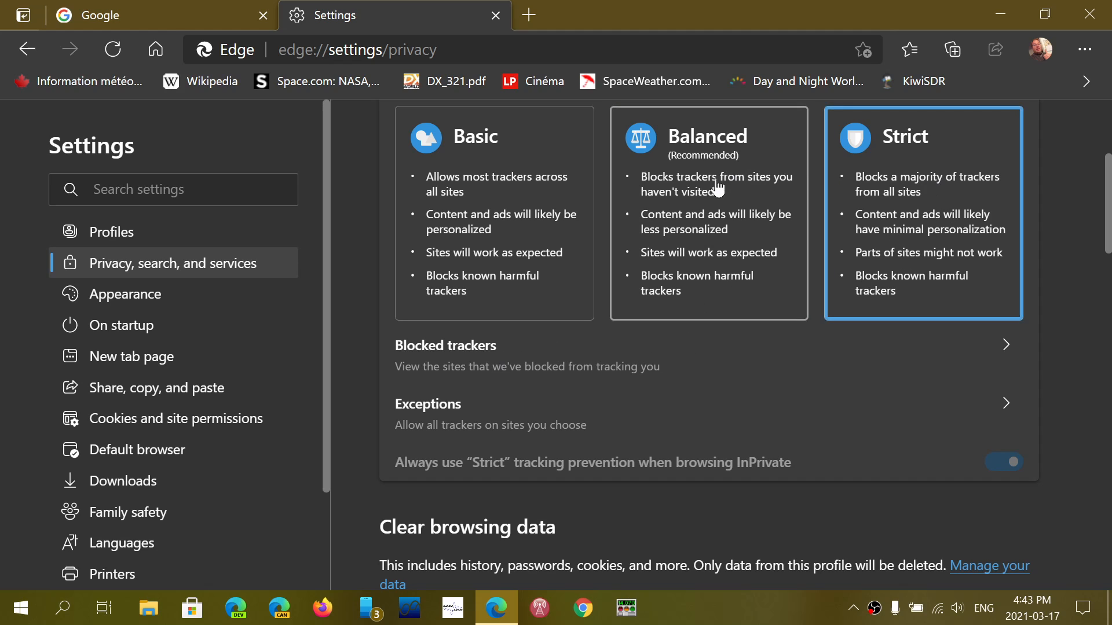
pyautogui.click(708, 212)
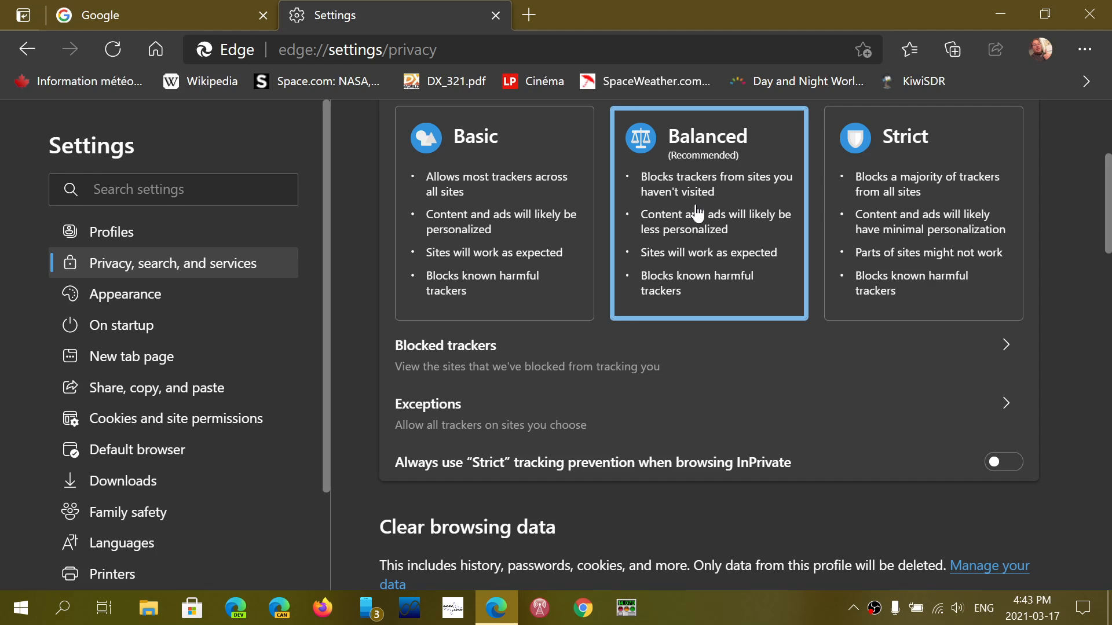
pyautogui.moveTo(667, 385)
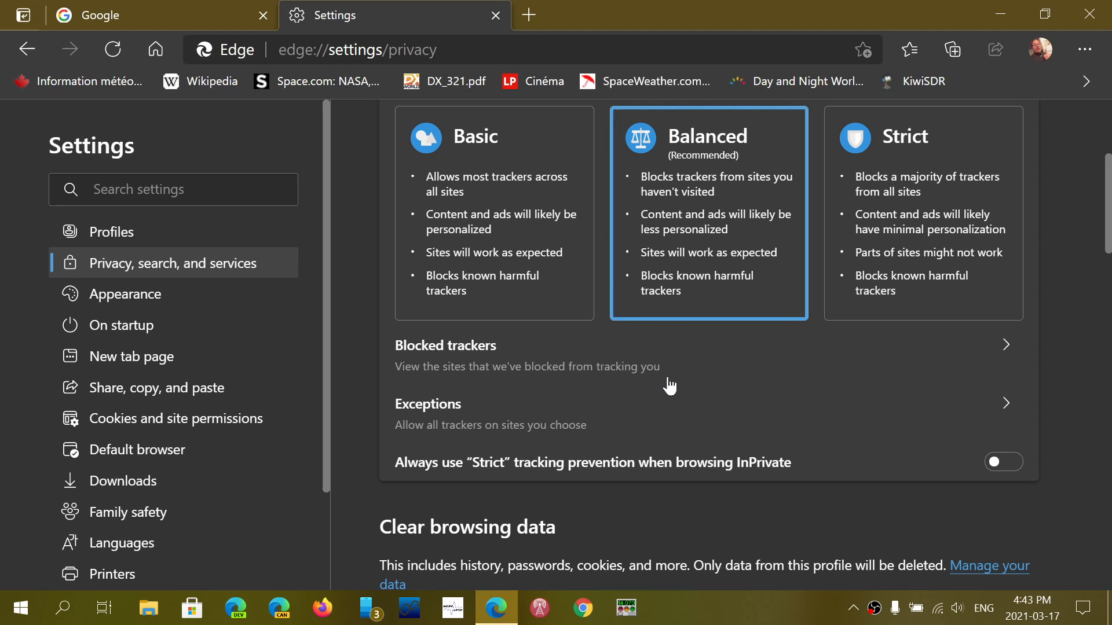
pyautogui.moveTo(881, 249)
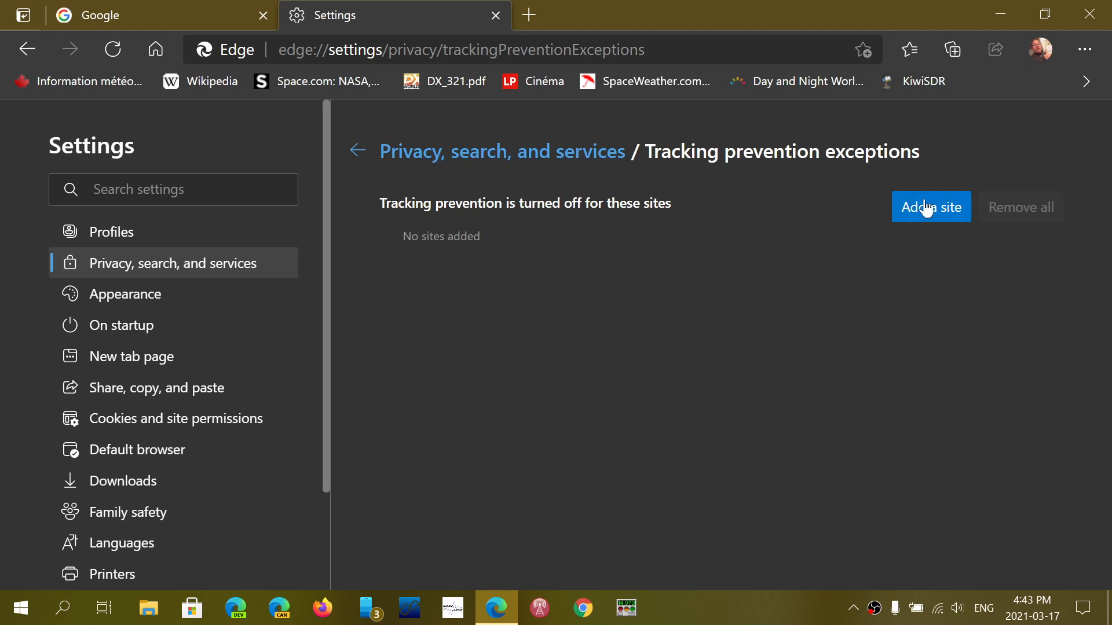
pyautogui.moveTo(823, 353)
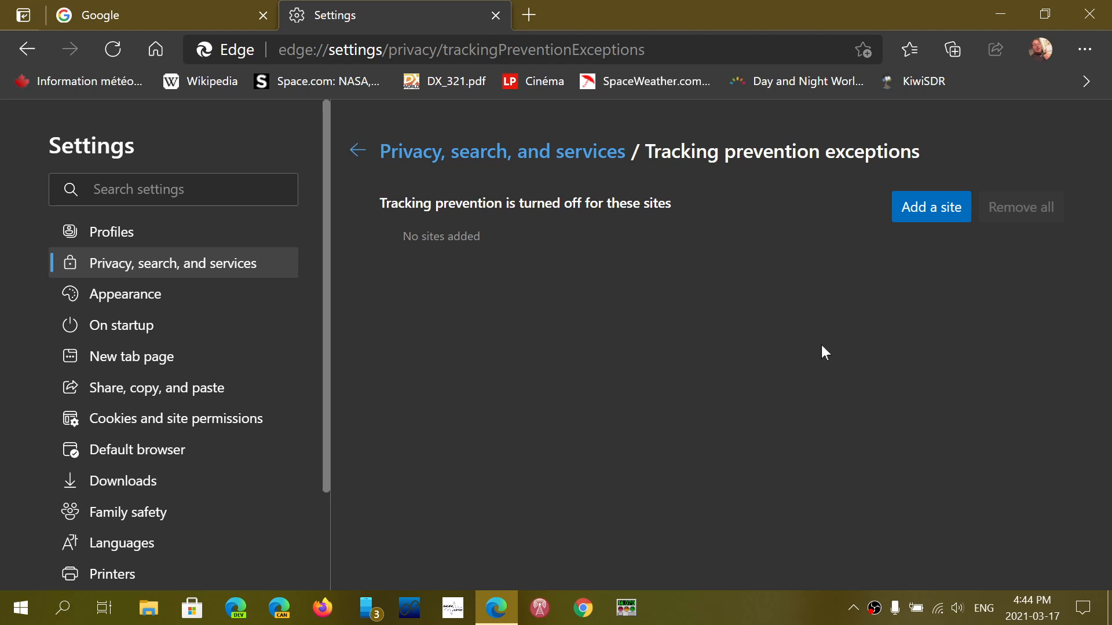
pyautogui.moveTo(914, 256)
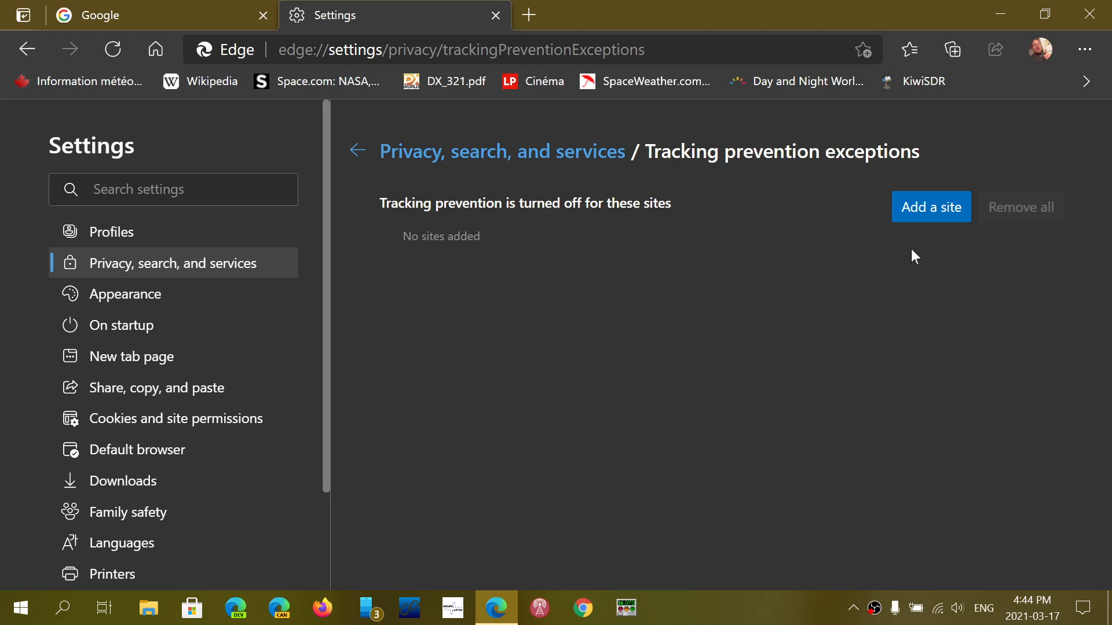
pyautogui.moveTo(837, 346)
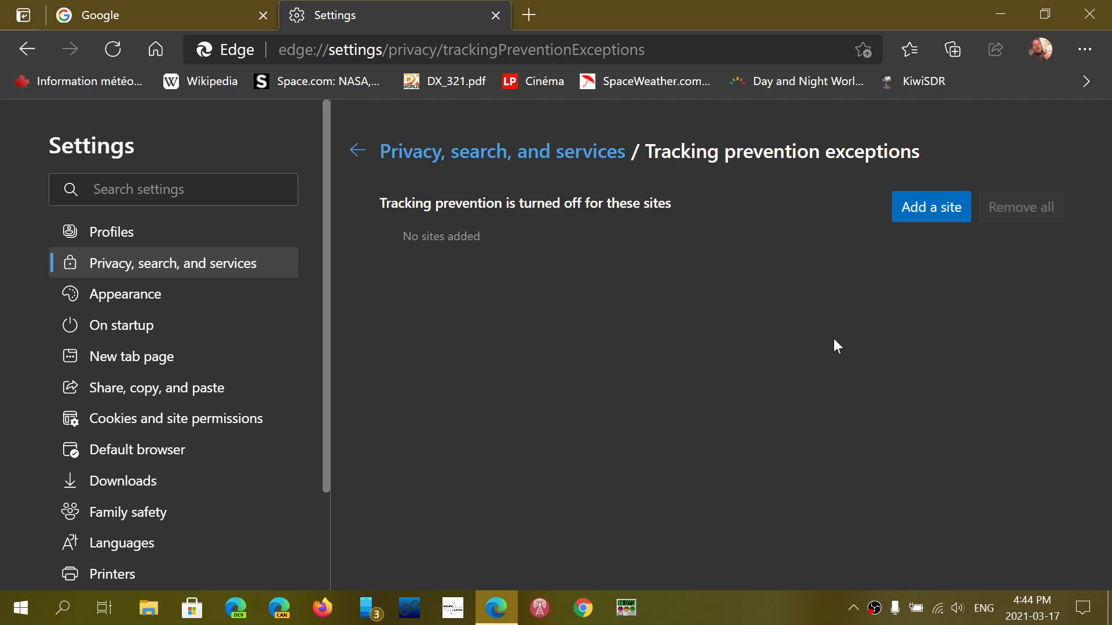
# Step: Back on privacy settings, toggle on 'Always use Strict tracking prevention when browsing InPrivate'
pyautogui.click(356, 151)
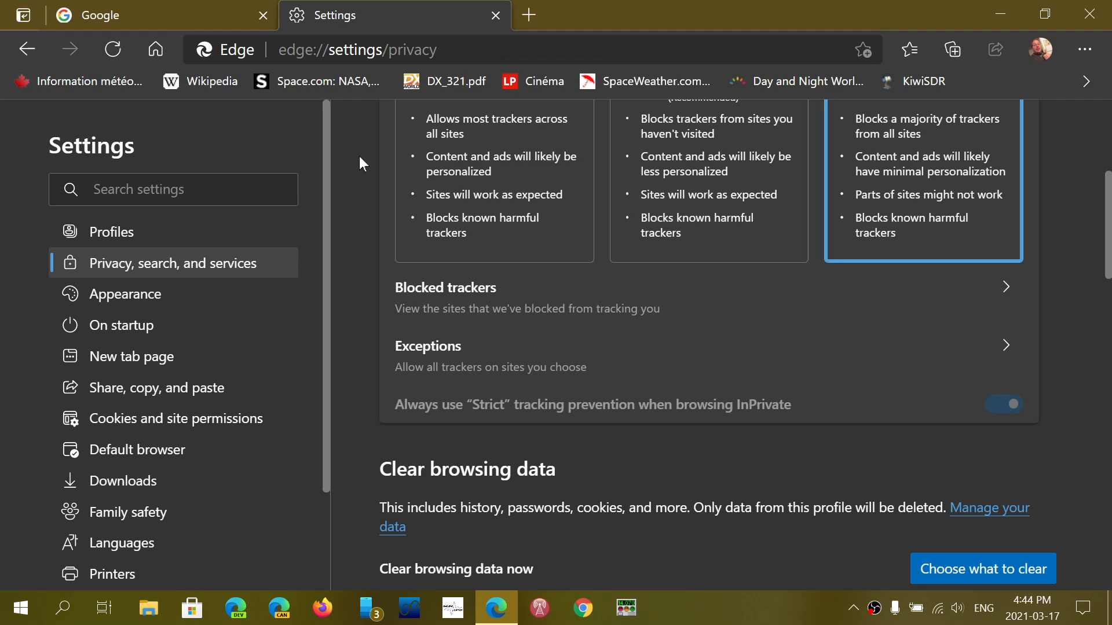
pyautogui.moveTo(682, 175)
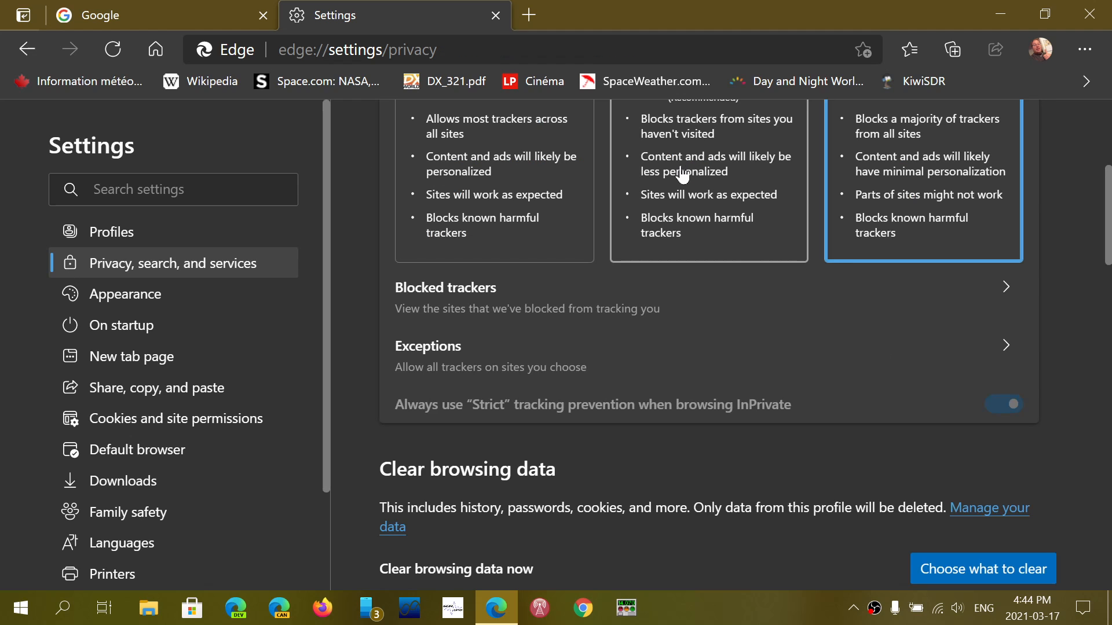
pyautogui.scroll(3)
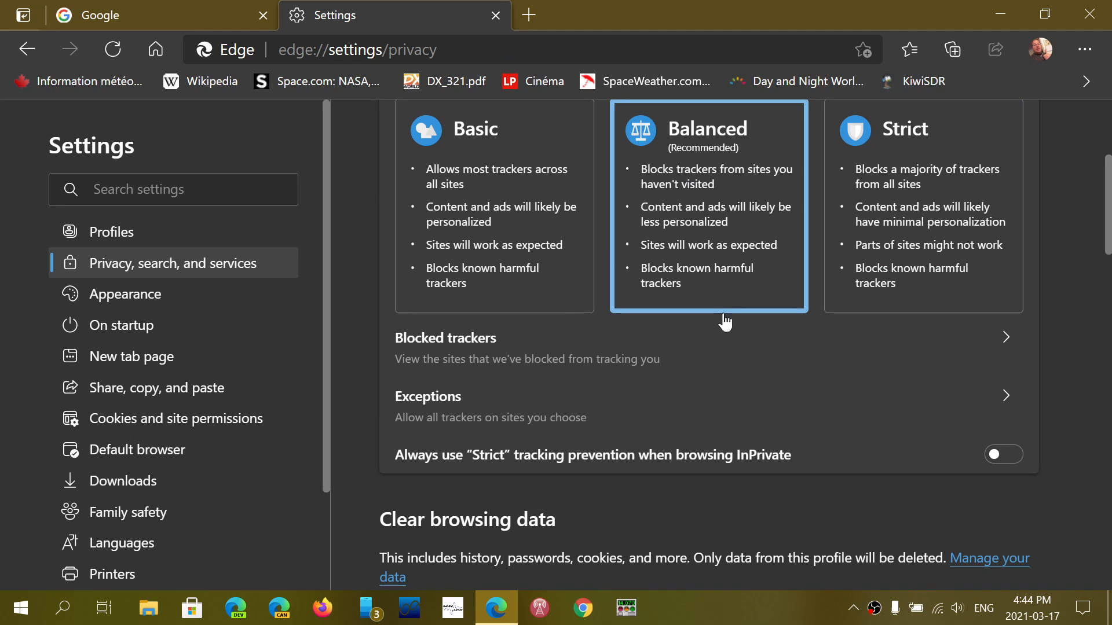
pyautogui.scroll(-3)
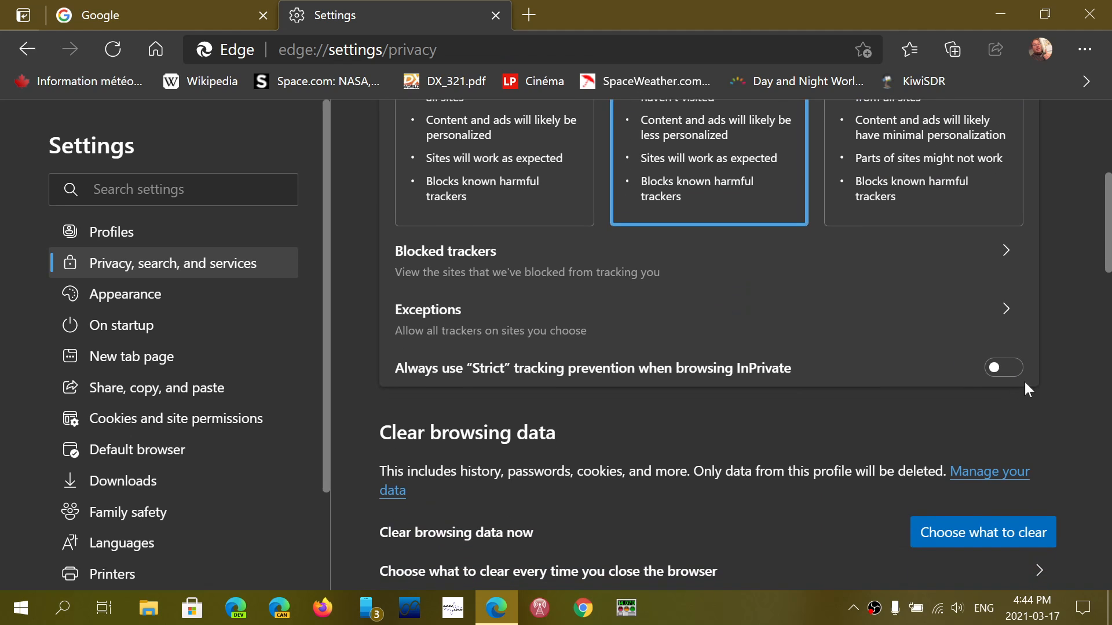
pyautogui.moveTo(471, 378)
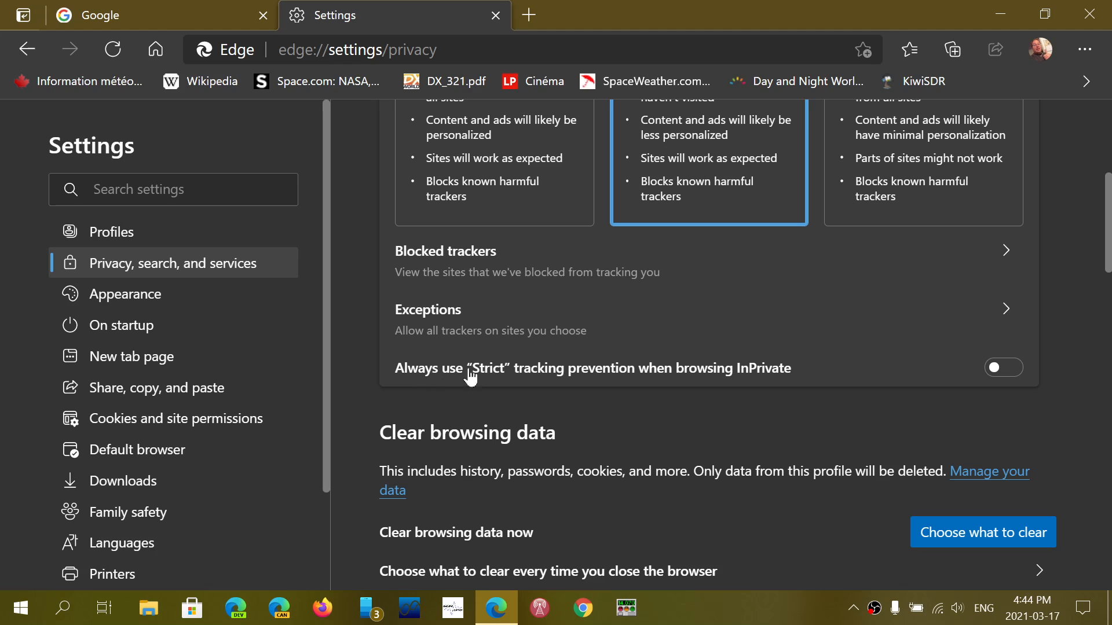
pyautogui.moveTo(789, 375)
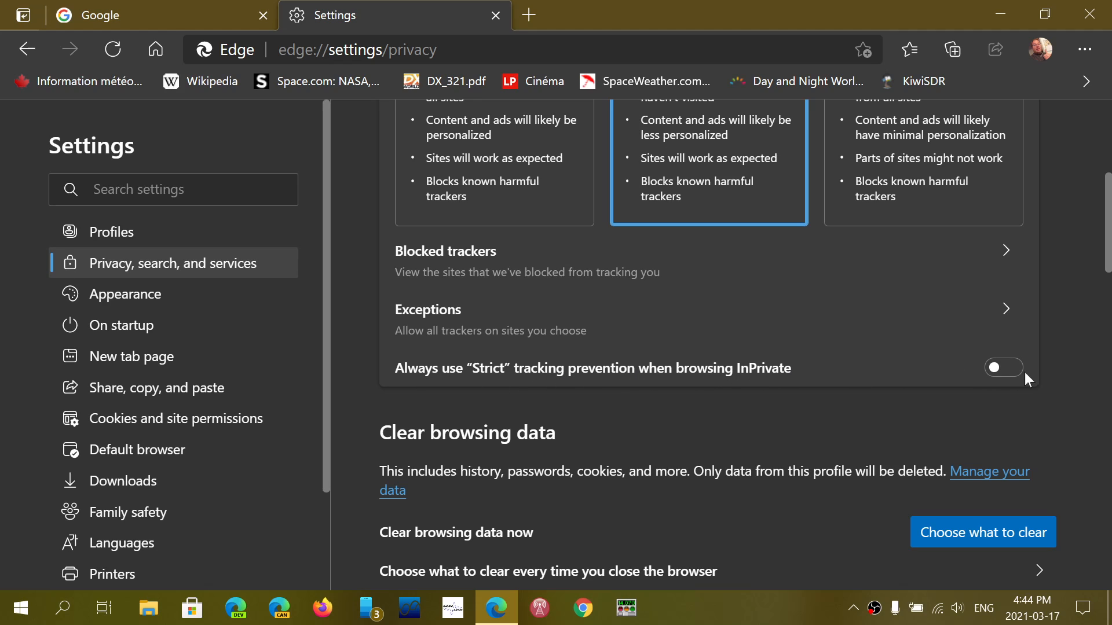
pyautogui.click(1002, 367)
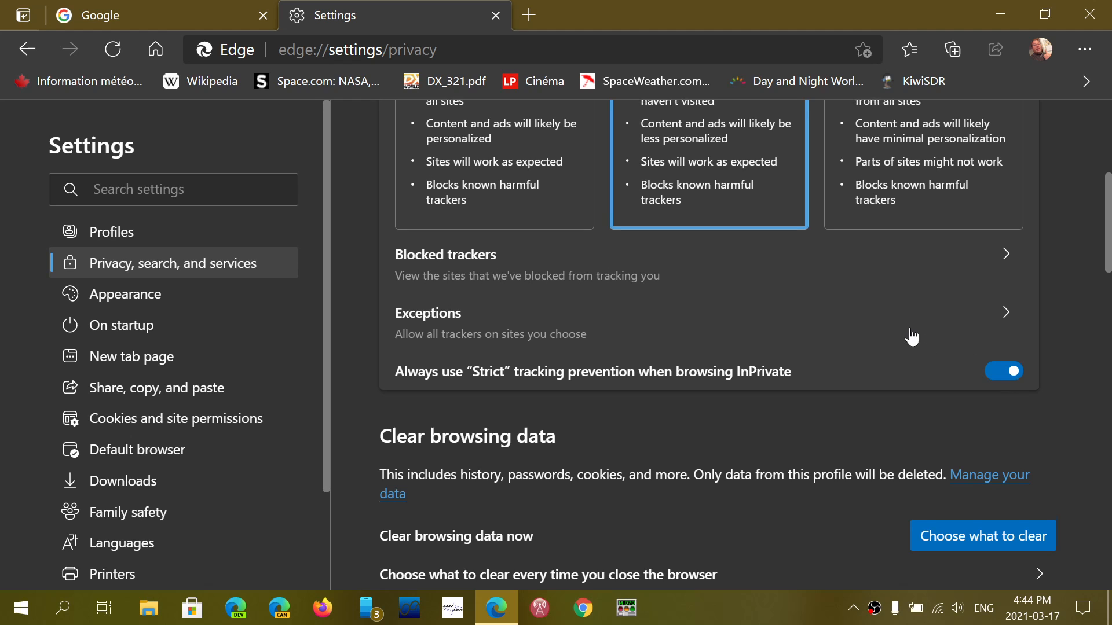
pyautogui.scroll(3)
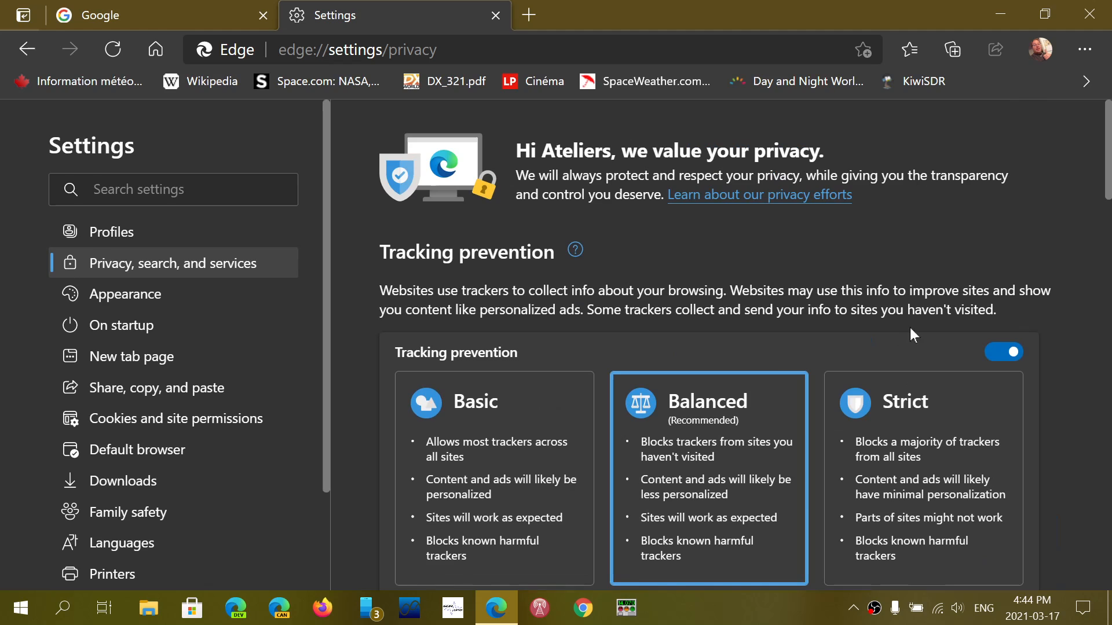